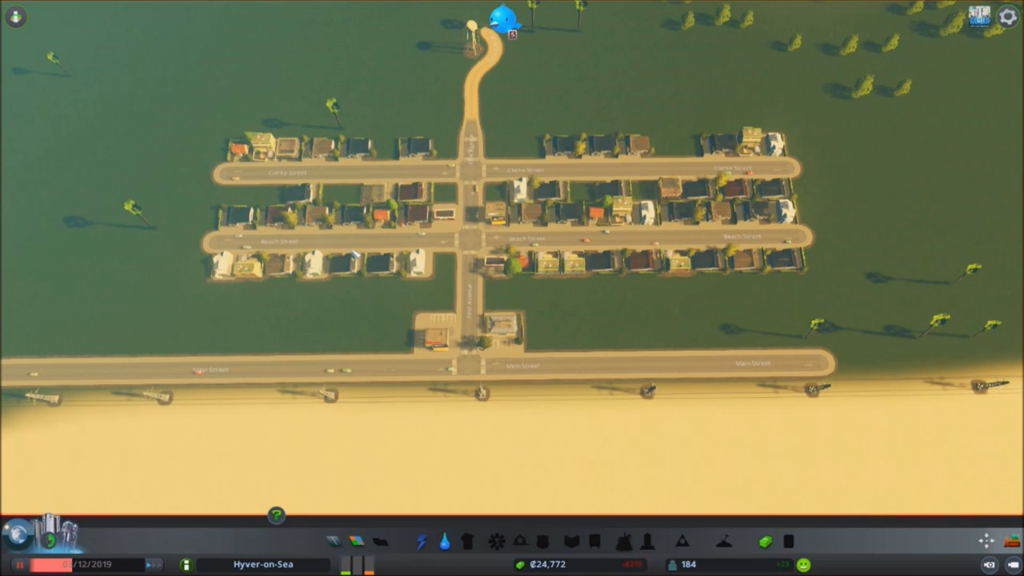
pyautogui.moveTo(820, 220)
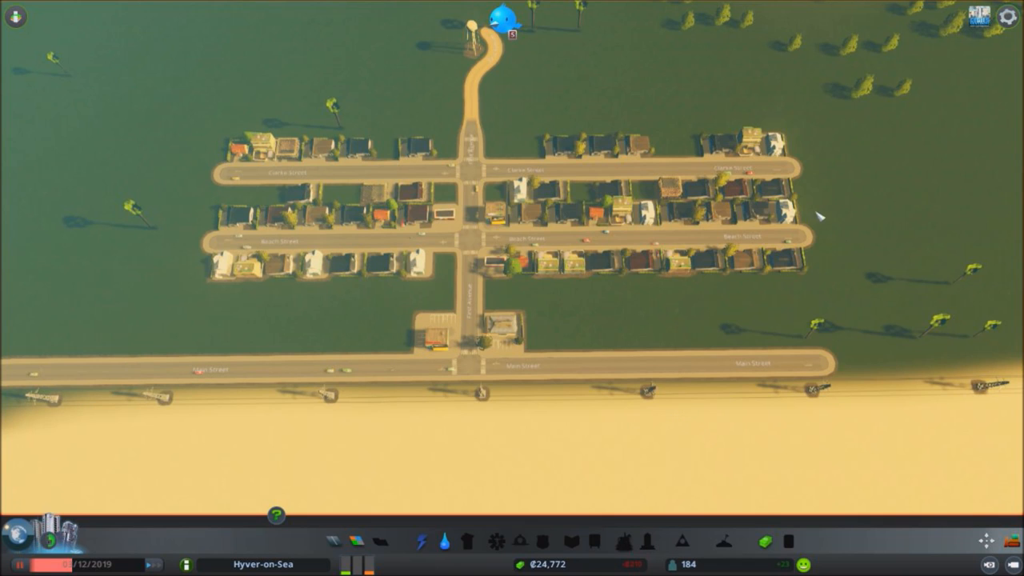
pyautogui.moveTo(425, 236)
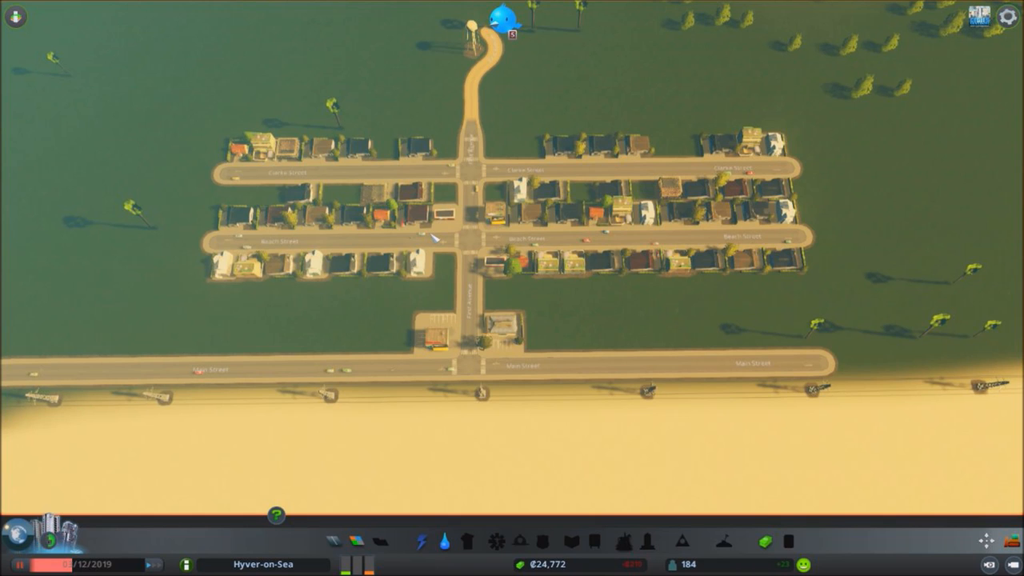
pyautogui.moveTo(414, 238)
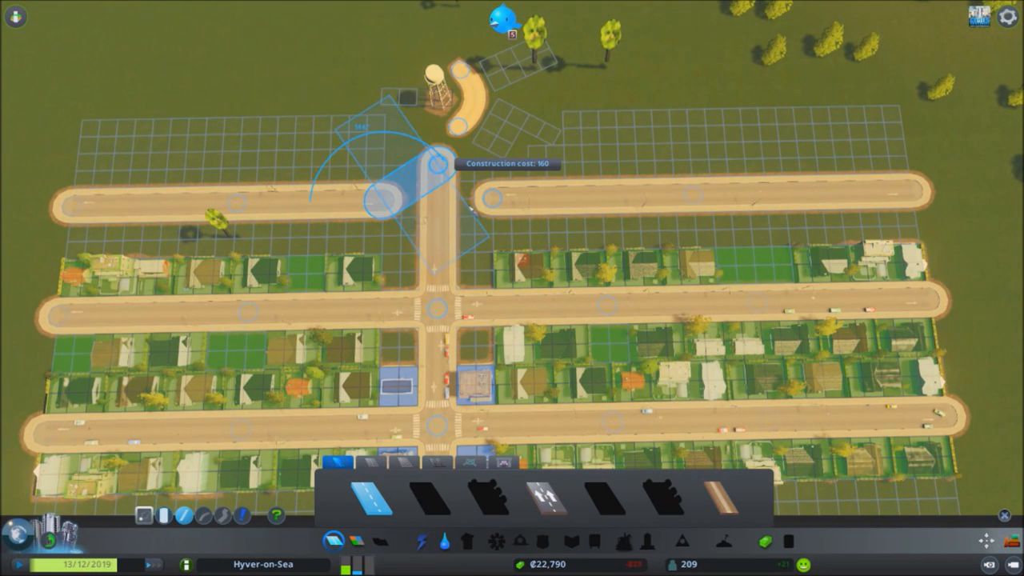
# Step: Lay Blake and Starling Streets north of Clarke Street, then bulldoze the old northern road stub
pyautogui.click(432, 168)
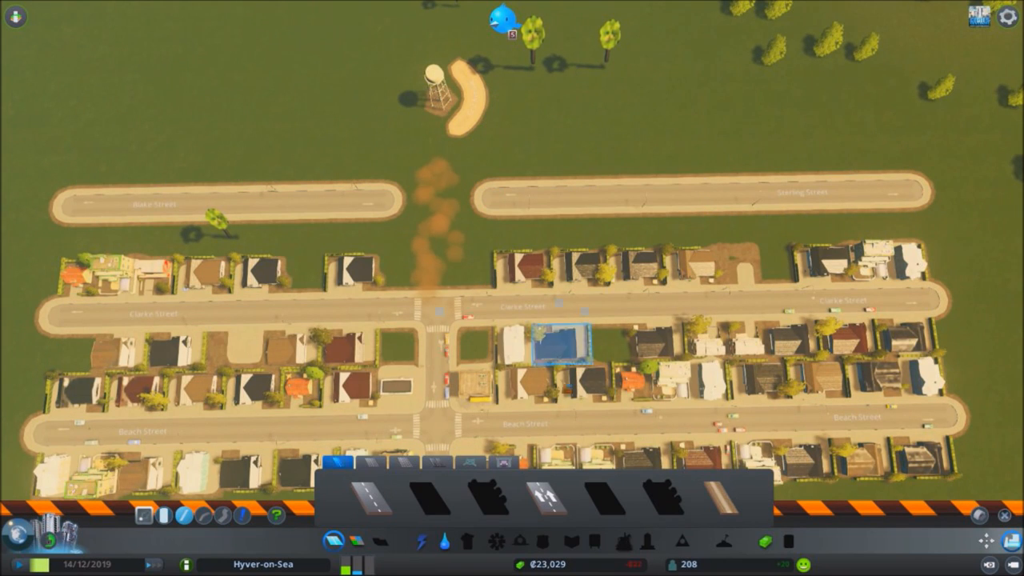
pyautogui.click(354, 508)
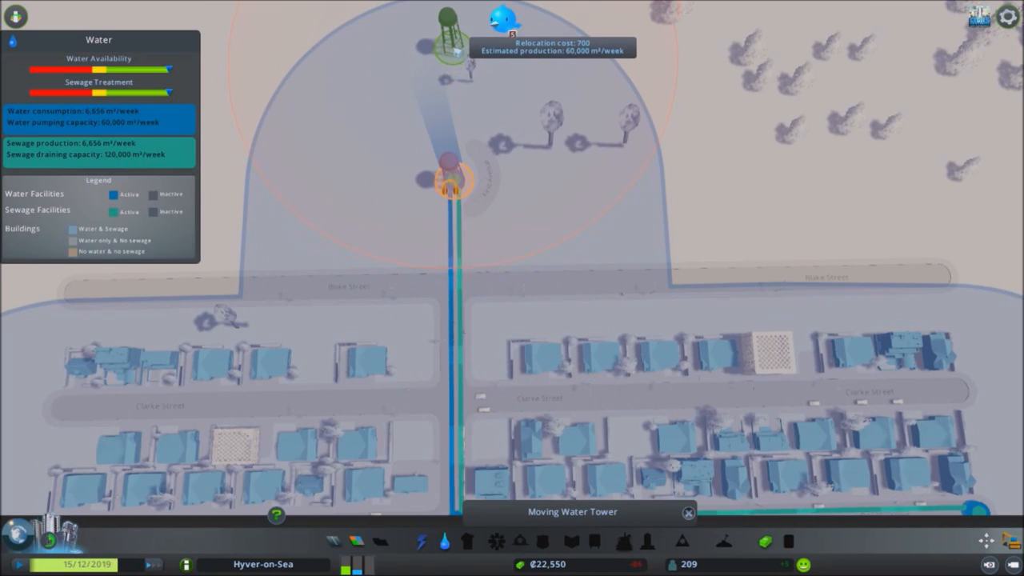
# Step: Relocate the water tower to a new spot north of the new streets
pyautogui.click(439, 180)
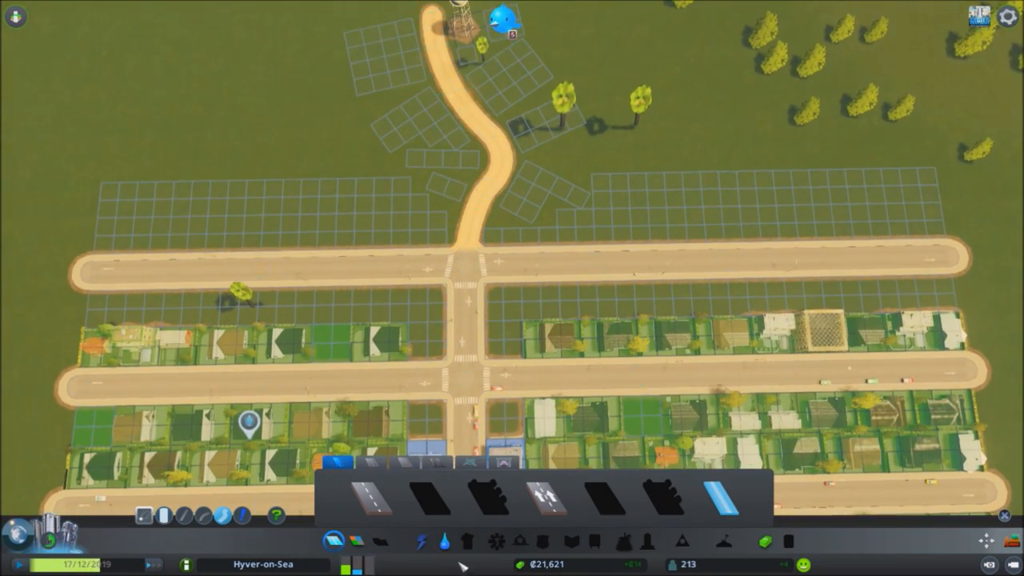
# Step: Build a curved two-lane road from Blake Street to the water tower, with a water pipe beside it
pyautogui.click(436, 539)
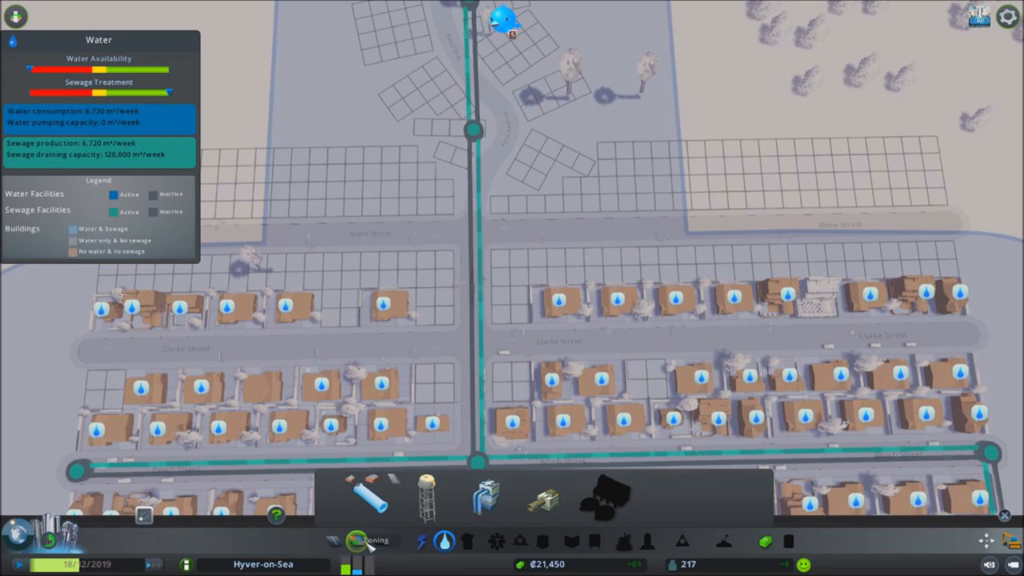
pyautogui.click(423, 544)
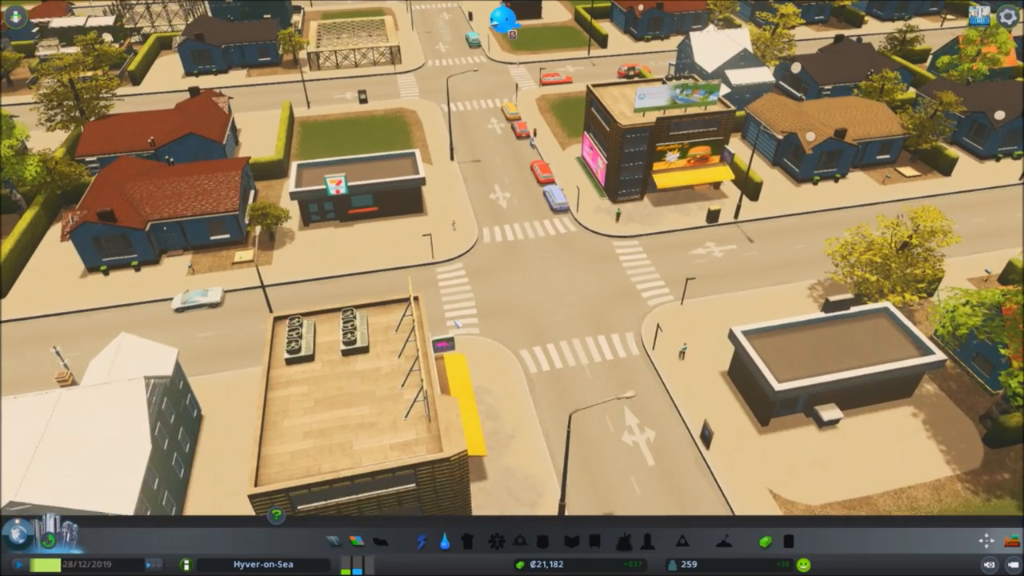
# Step: Inspect the shops and commercial buildings around a town crossing at street level
pyautogui.click(352, 192)
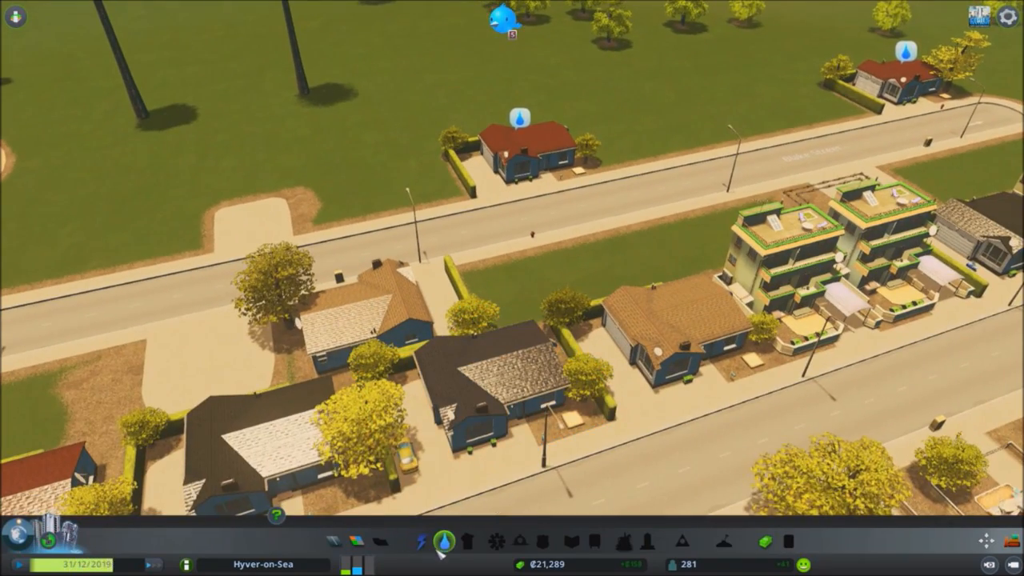
pyautogui.click(463, 541)
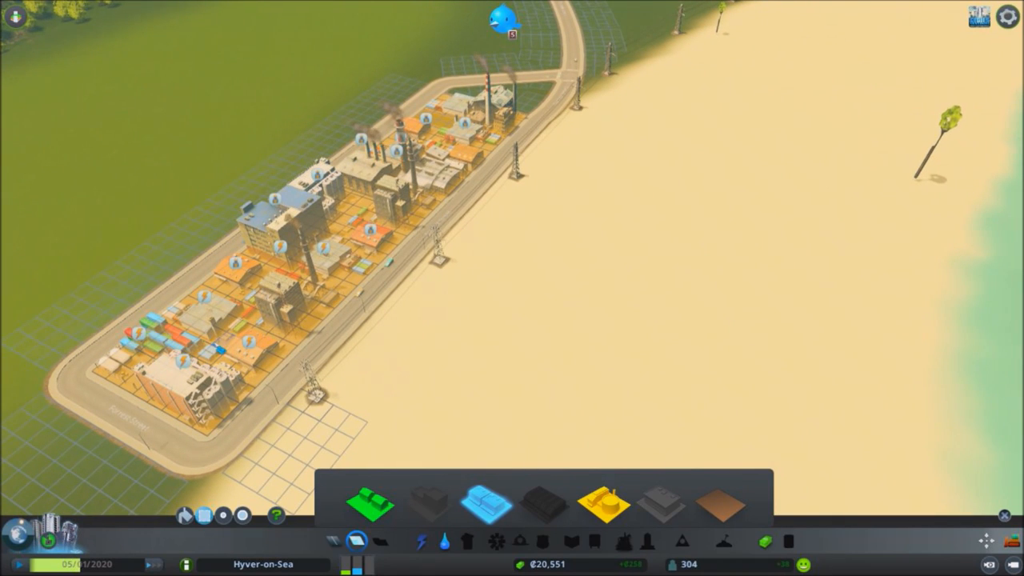
# Step: Bring up the zoning options over the water-short industrial district and pick a zone type
pyautogui.click(421, 544)
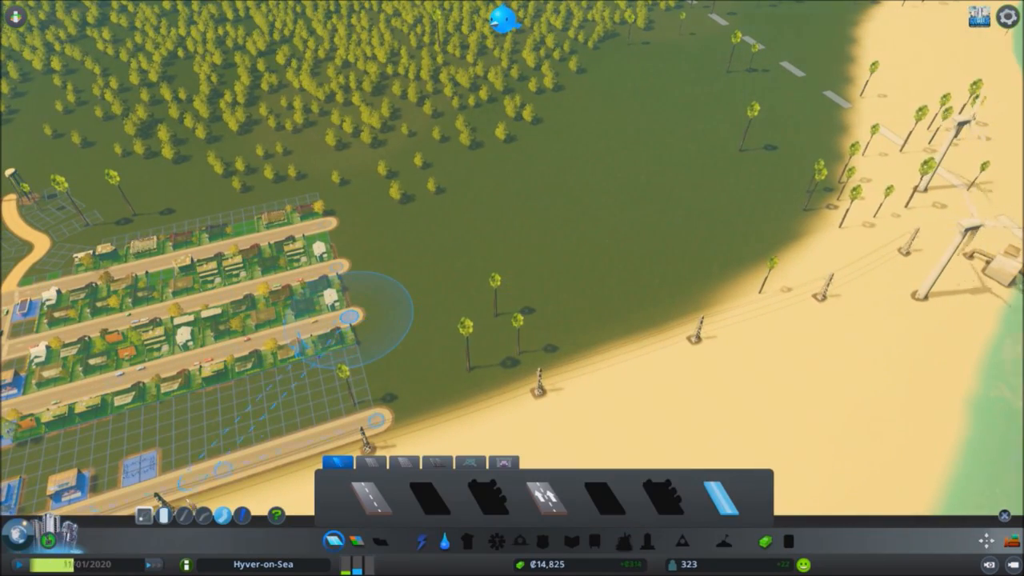
# Step: Extend the residential street with a two-lane road across the grass toward the beach
pyautogui.moveTo(352, 311); pyautogui.dragTo(584, 252)
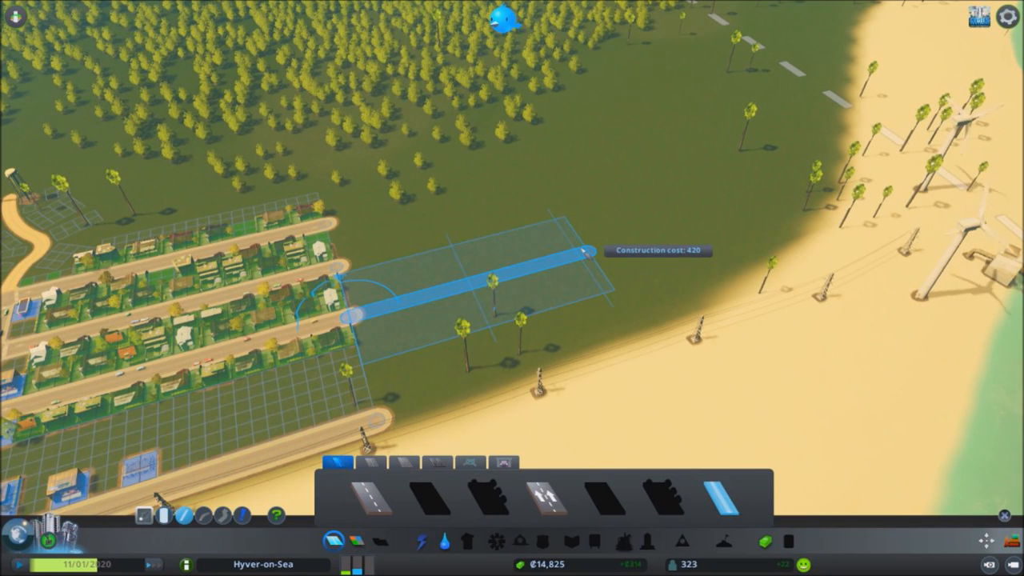
pyautogui.click(578, 254)
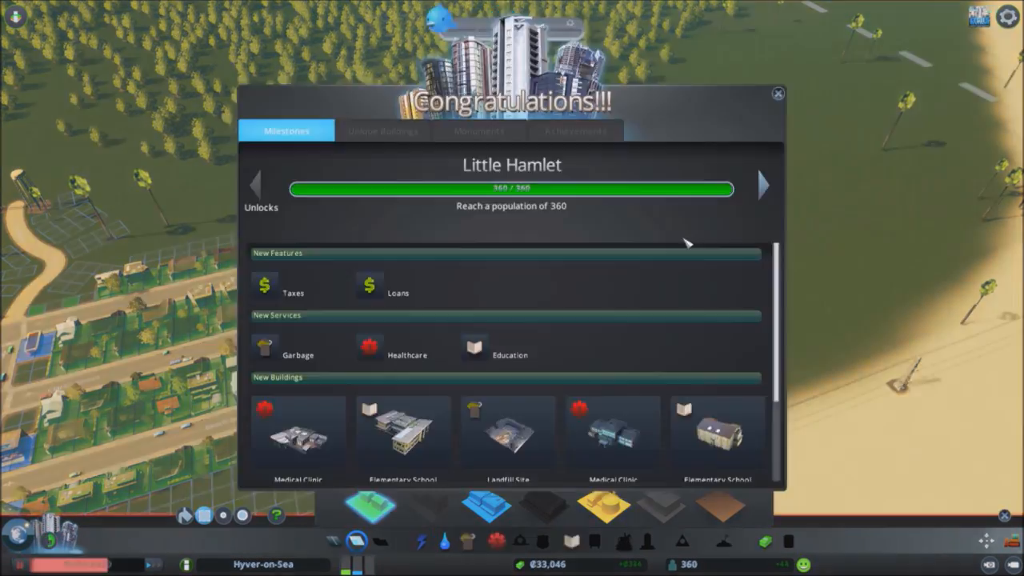
pyautogui.moveTo(530, 244)
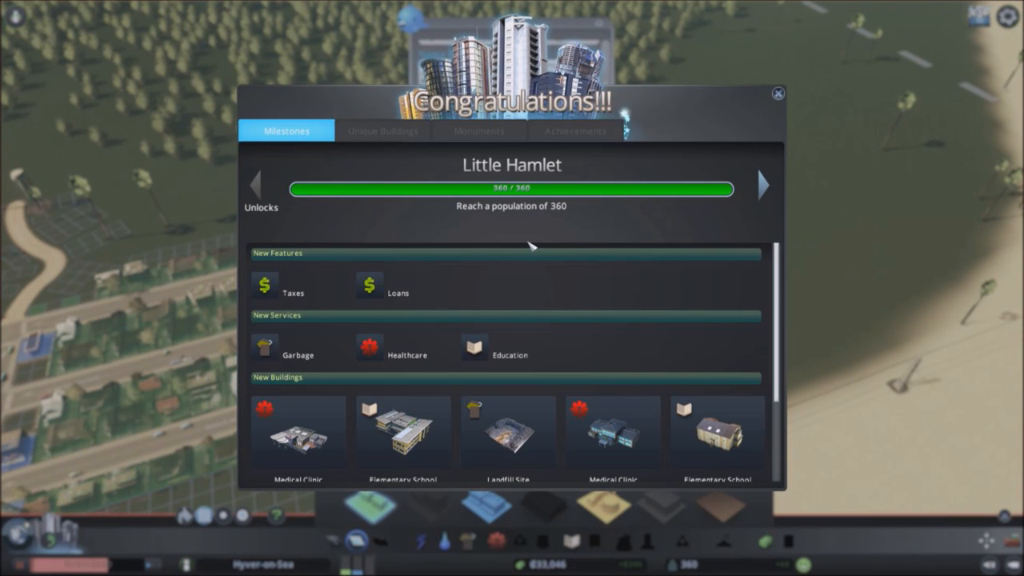
pyautogui.moveTo(510, 298)
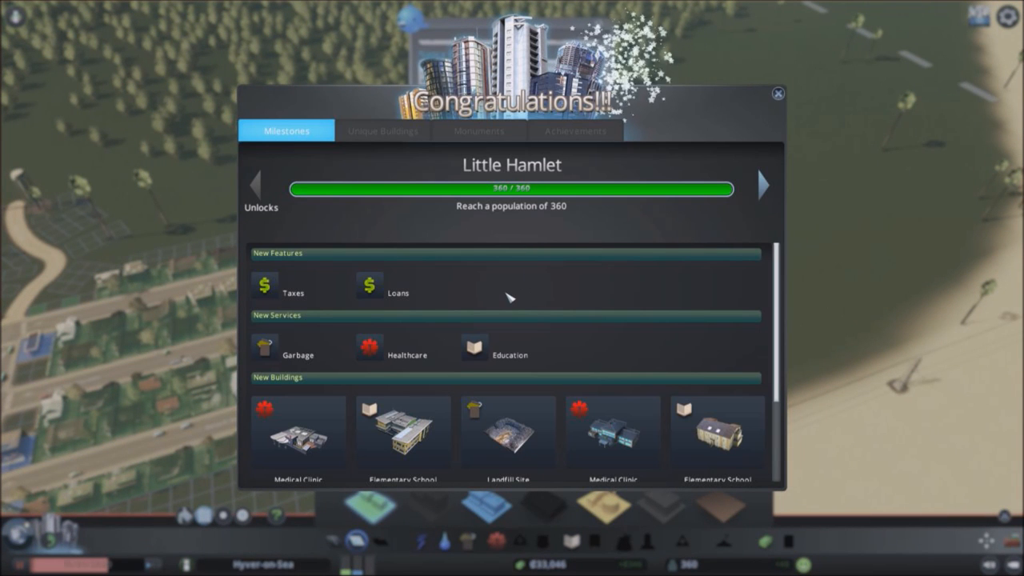
pyautogui.moveTo(272, 294)
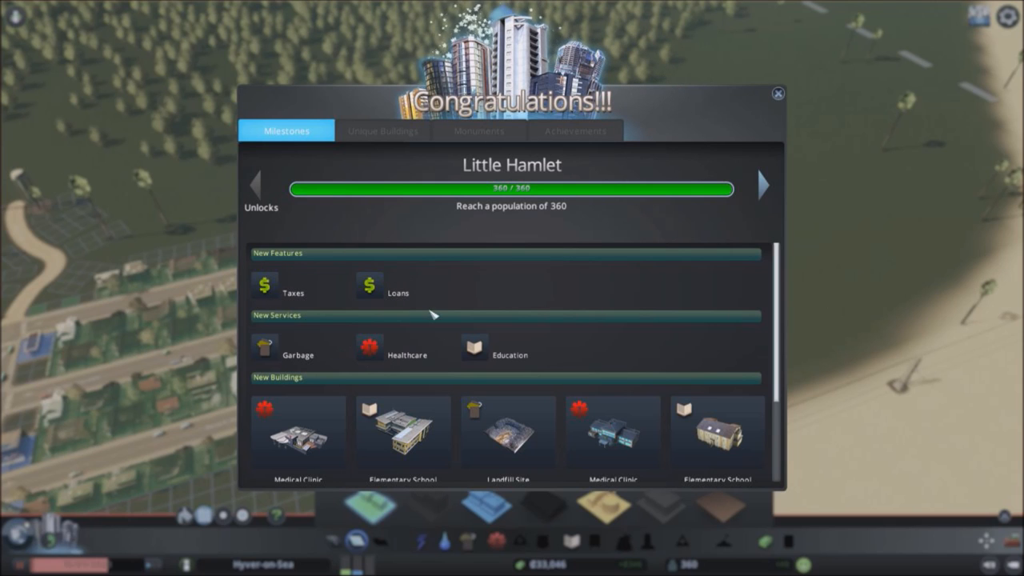
# Step: Review the Little Hamlet unlock list, then close the congratulations window
pyautogui.scroll(-3)
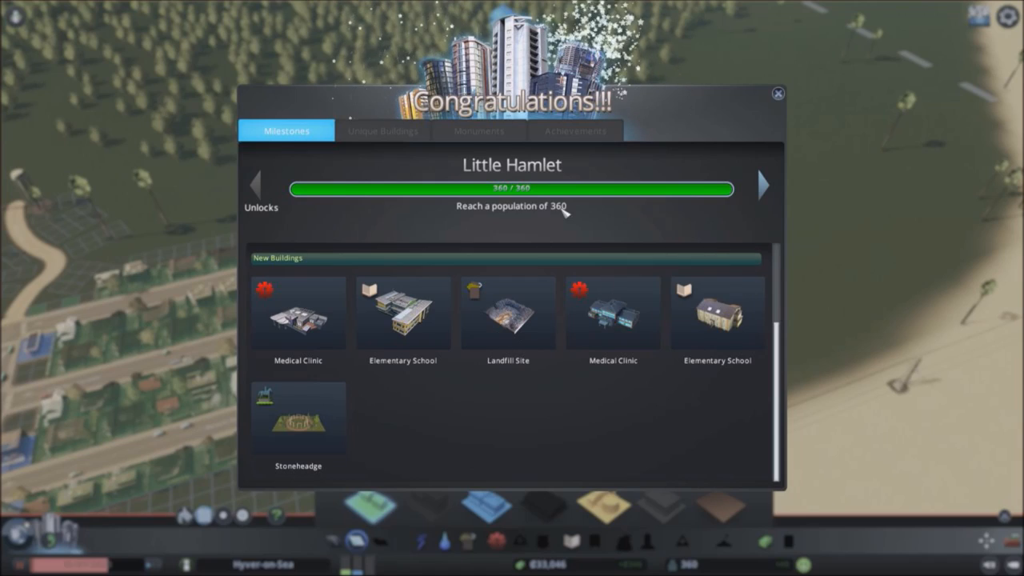
pyautogui.click(776, 94)
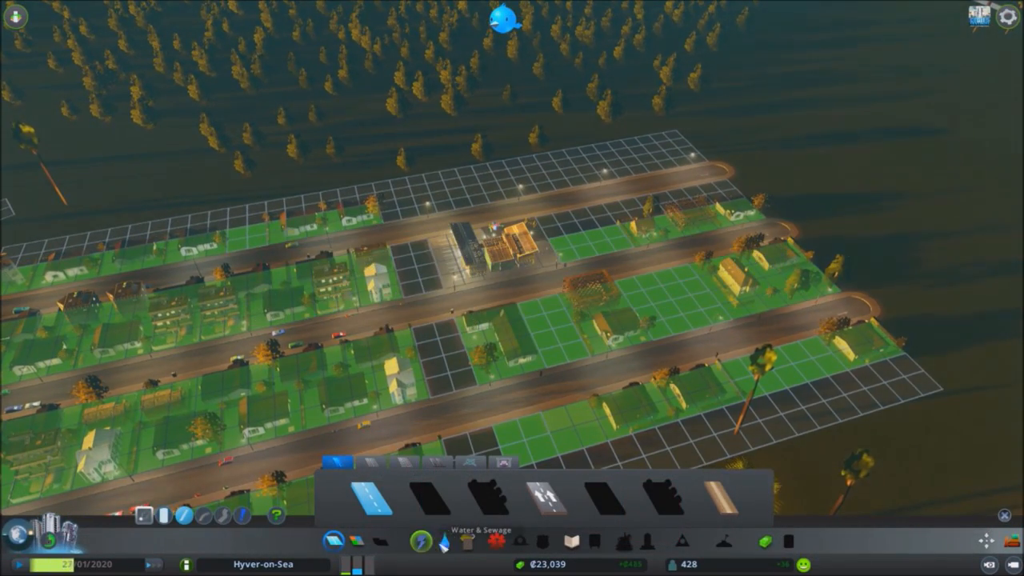
pyautogui.click(443, 539)
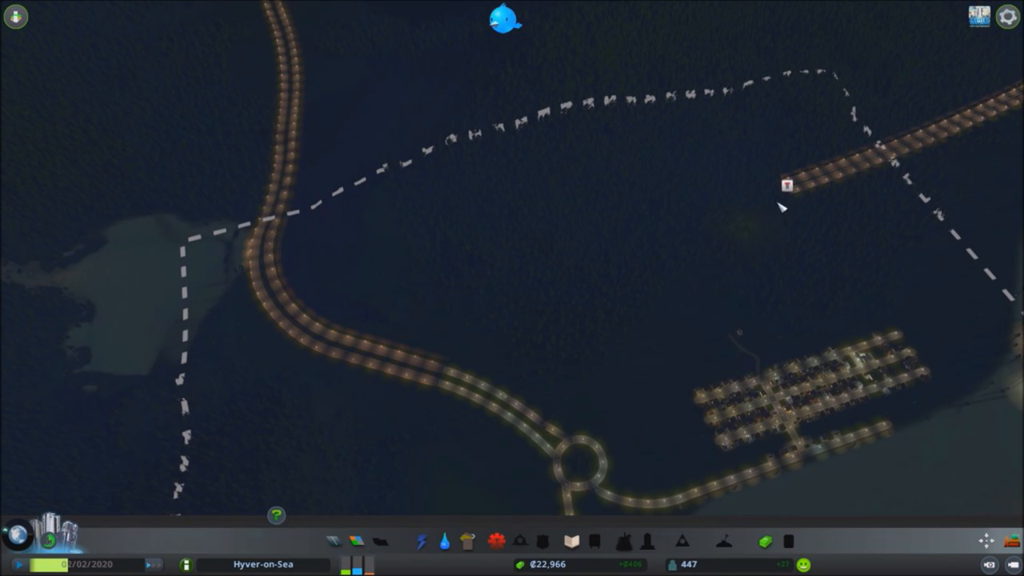
pyautogui.moveTo(664, 273)
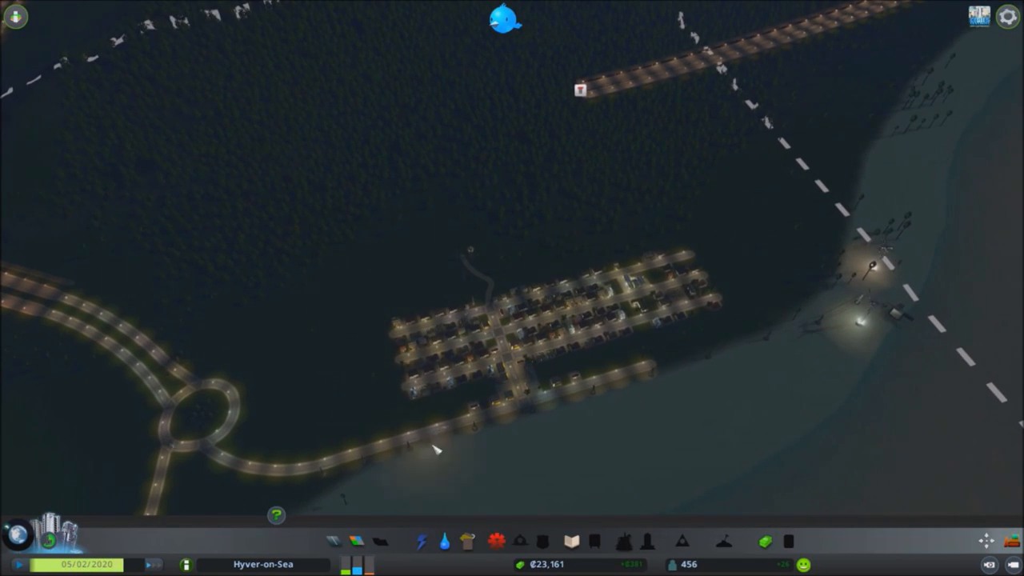
# Step: Zoom out over Hyver-on-Sea and show the zoning grid across its streets
pyautogui.click(352, 541)
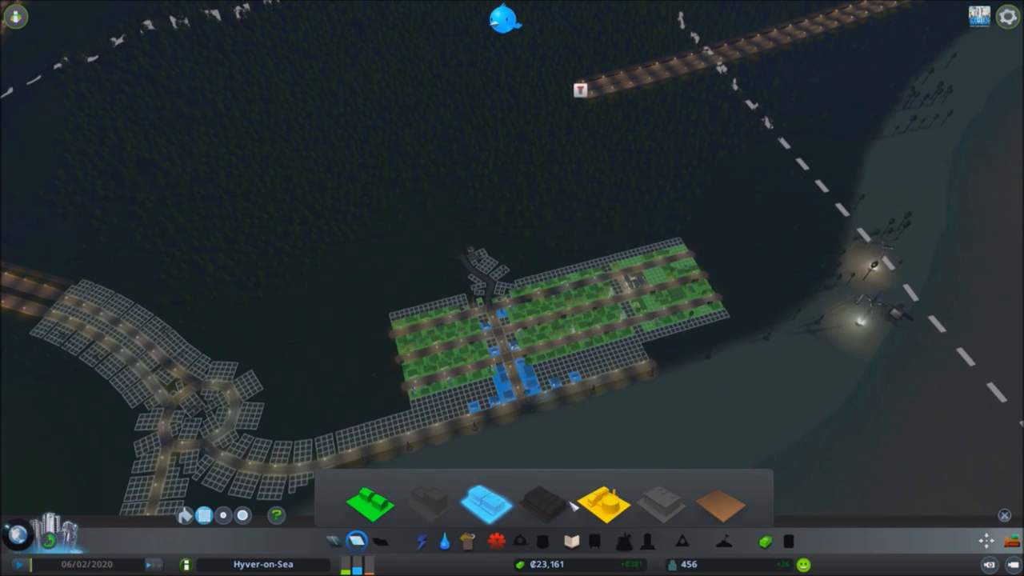